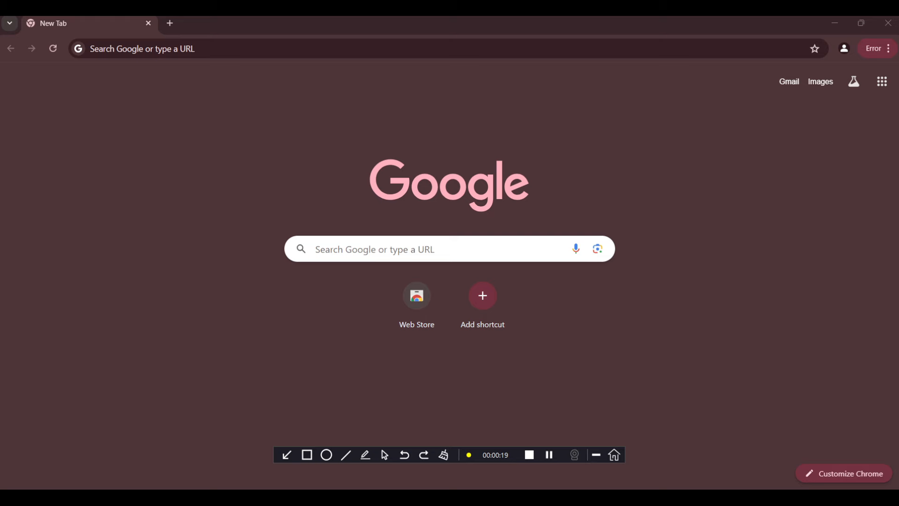
Step: Search Google for 'codeblocks' from the Chrome New Tab page
click(230, 48)
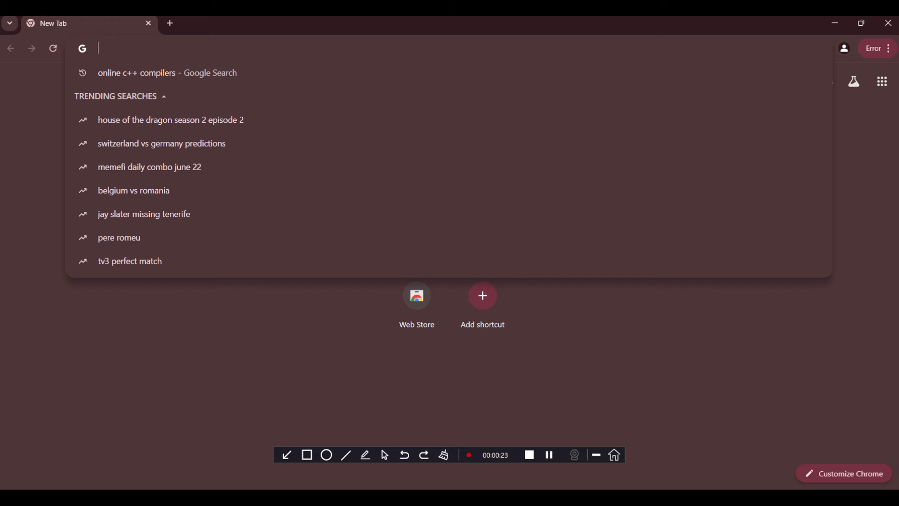
text(codeblocks)
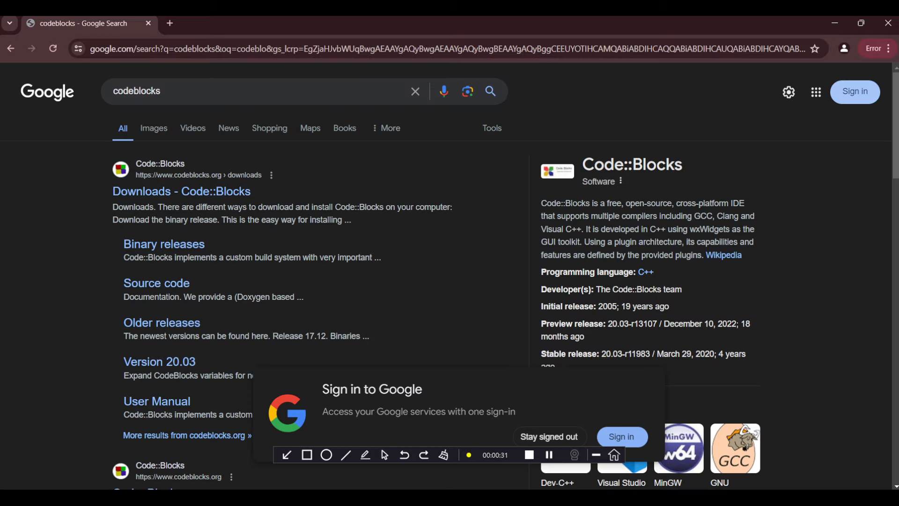
Step: Open the 'Downloads - Code::Blocks' result from the Google search results
click(180, 191)
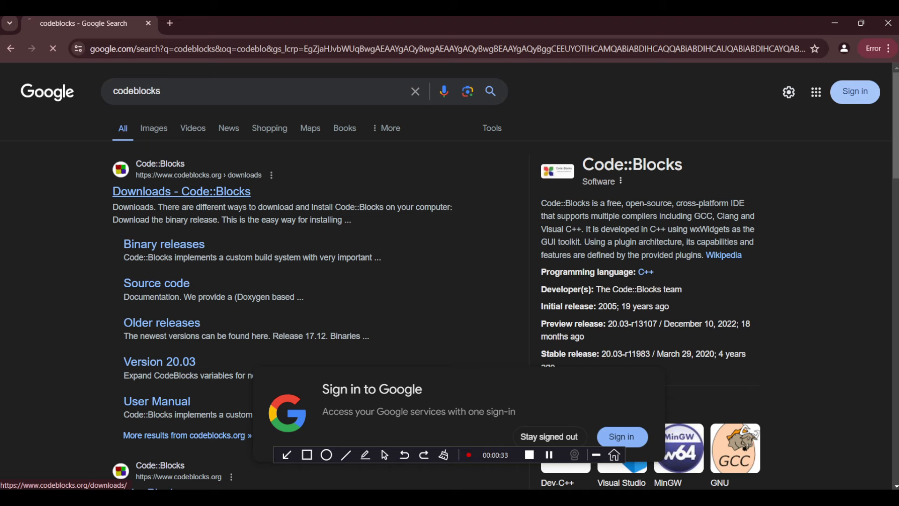
click(181, 191)
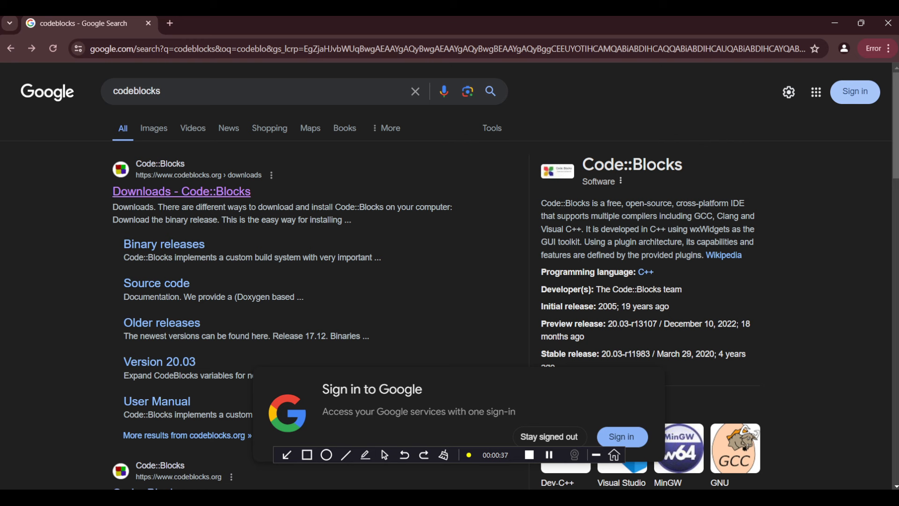
click(181, 191)
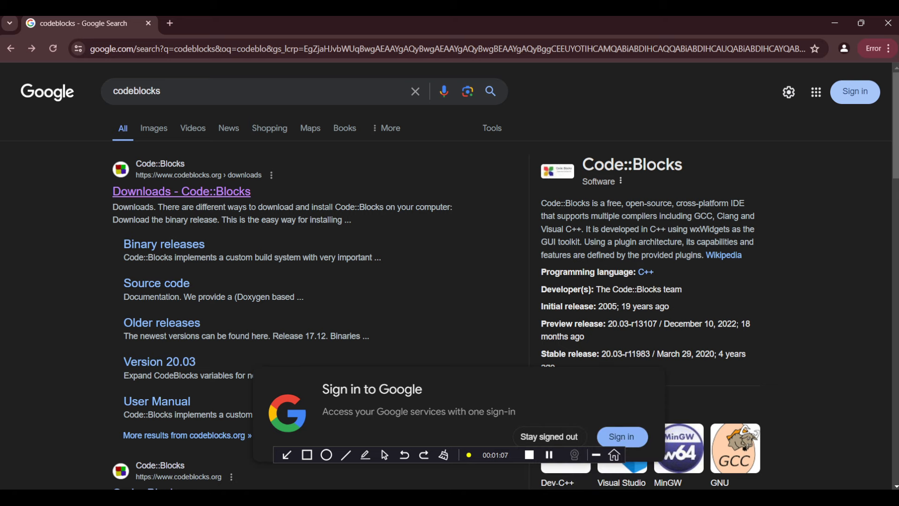
click(180, 191)
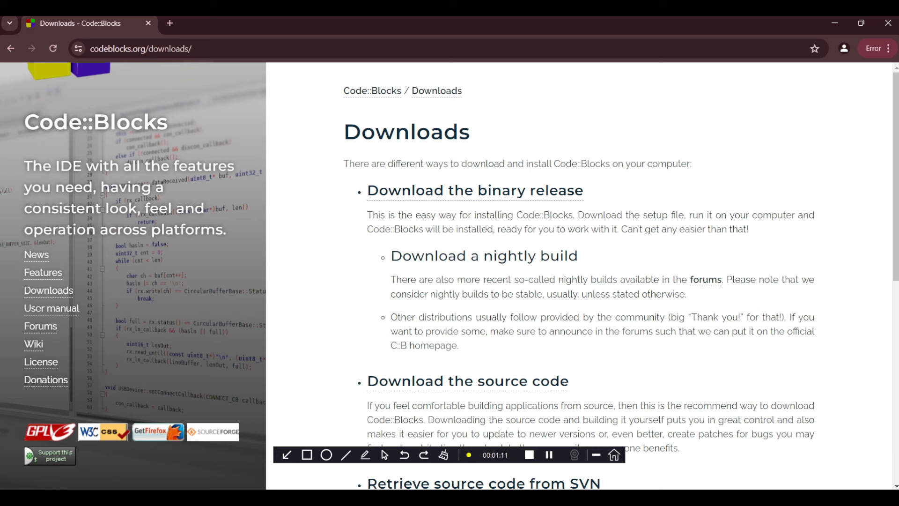
mouse_move(473, 190)
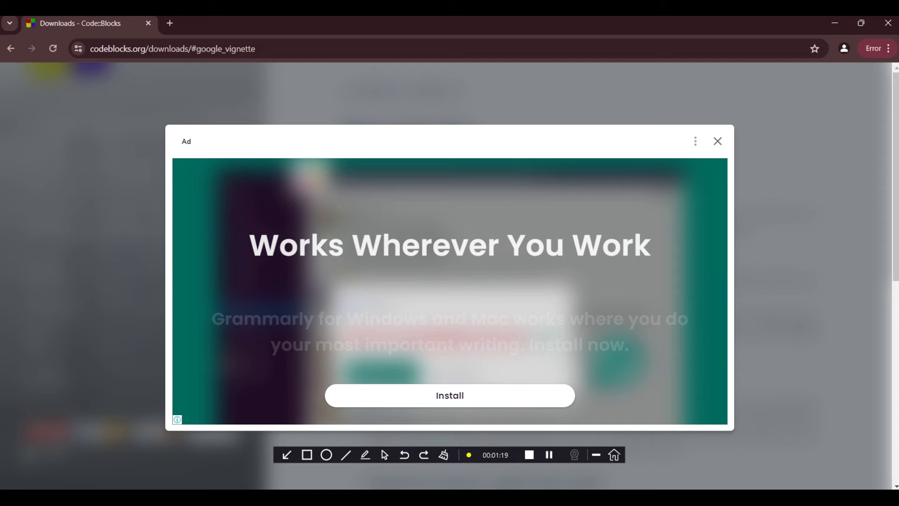
Step: Dismiss the full-page ad vignette on the Code::Blocks site
click(718, 141)
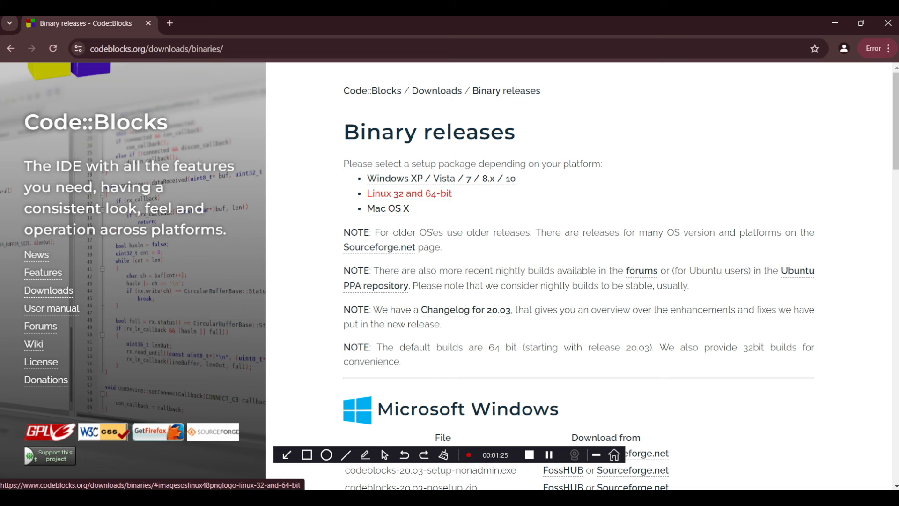
mouse_move(440, 178)
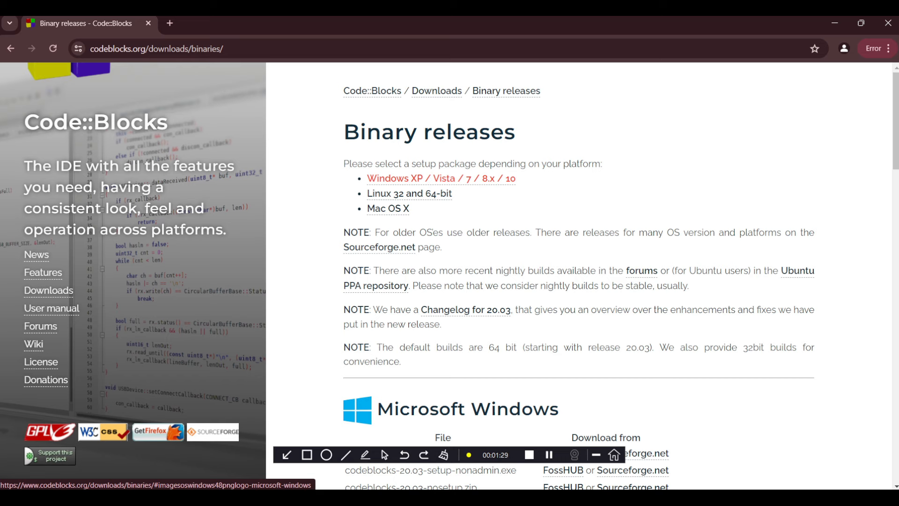
Step: Jump to the 'Windows XP / Vista / 7 / 8.x / 10' setup file table
click(440, 180)
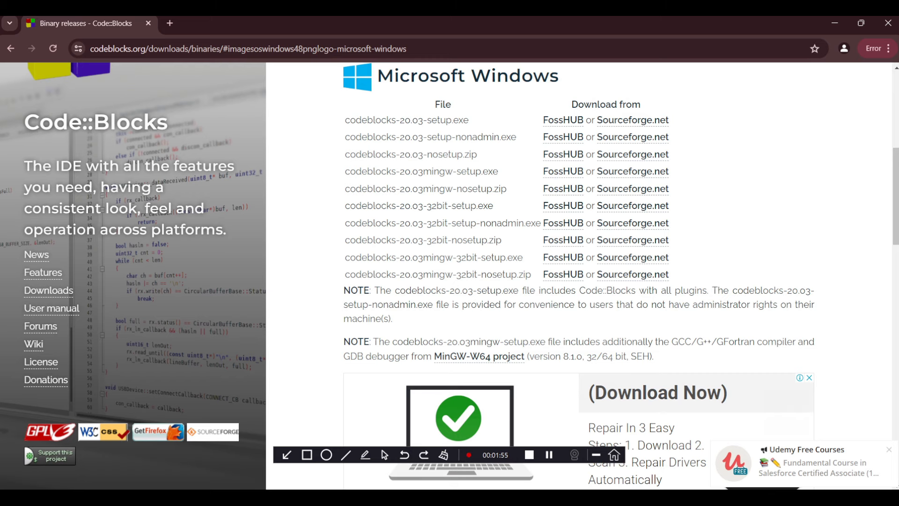
mouse_move(479, 356)
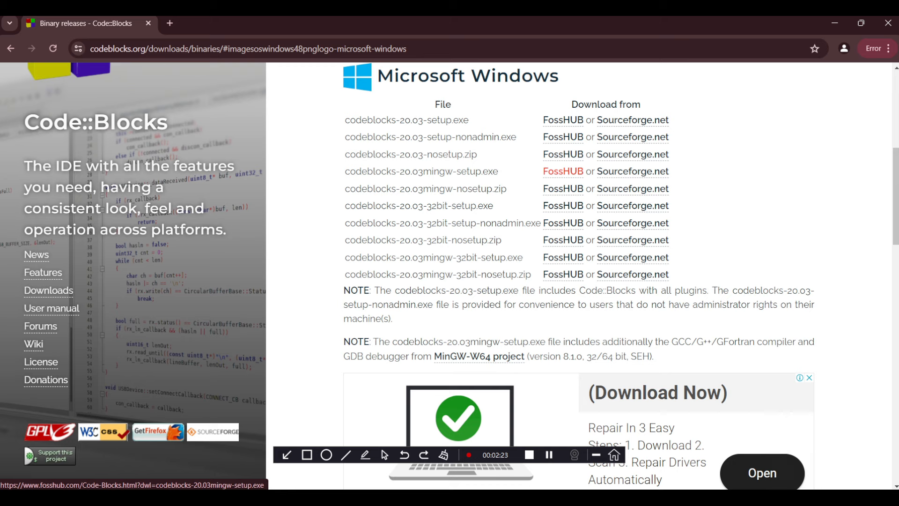
Step: Download codeblocks-20.03mingw-setup.exe from FossHUB and show it in the Downloads folder
click(562, 171)
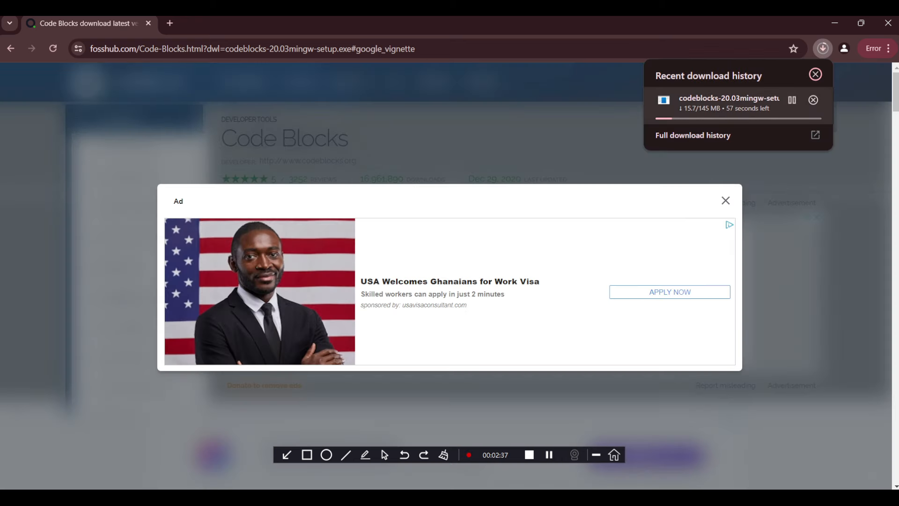
click(813, 99)
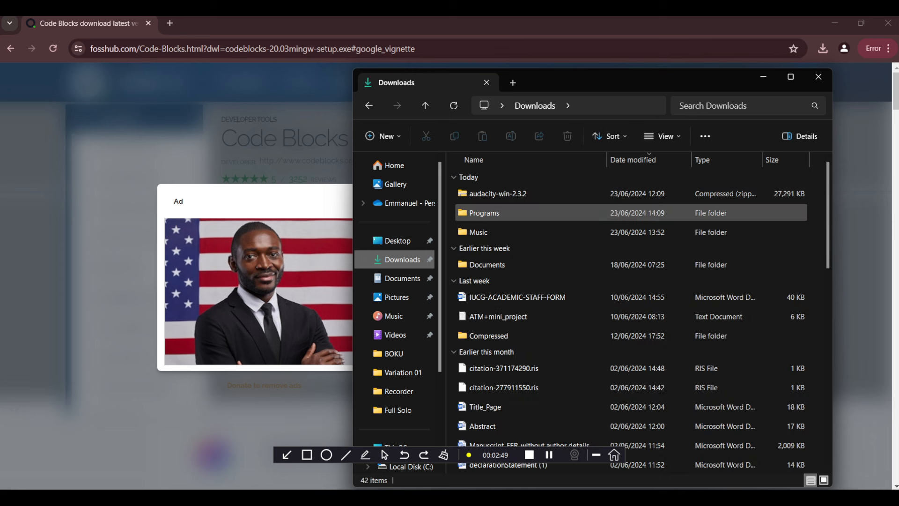
Step: Launch the Code::Blocks installer from the Programs folder in File Explorer
double_click(483, 212)
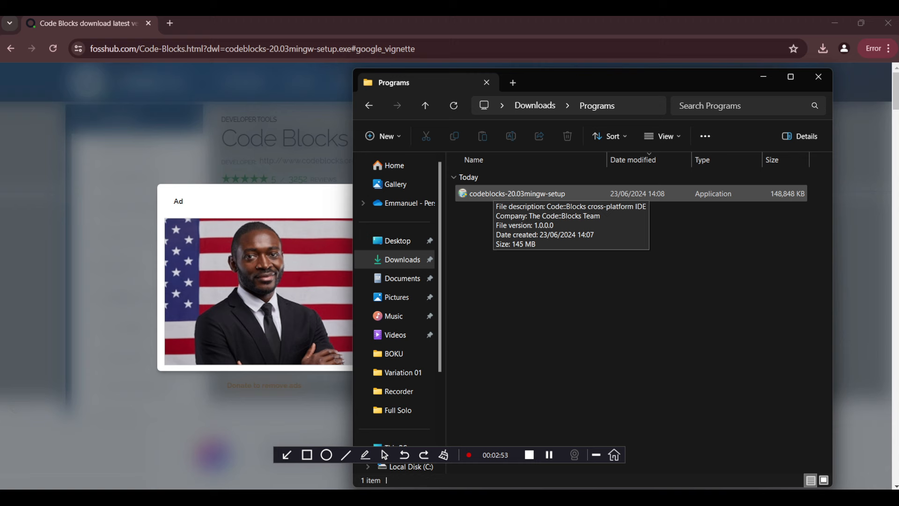
right_click(515, 194)
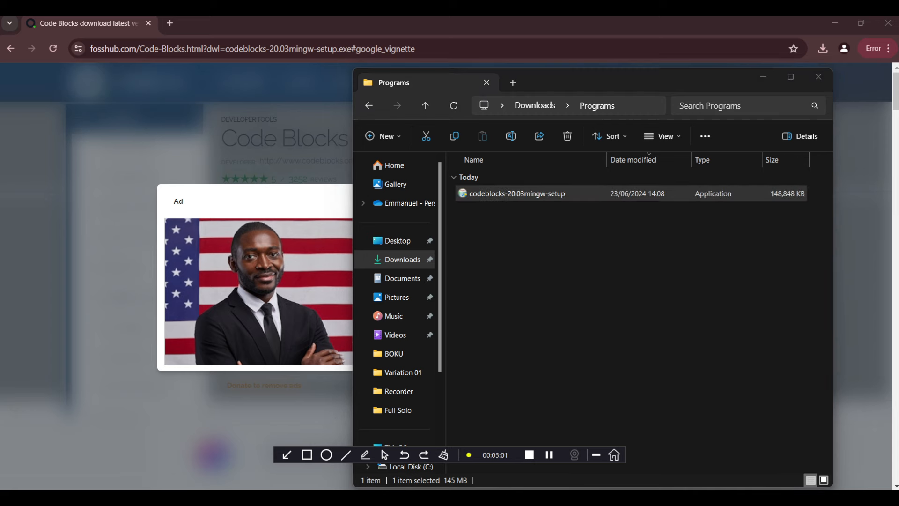
double_click(517, 194)
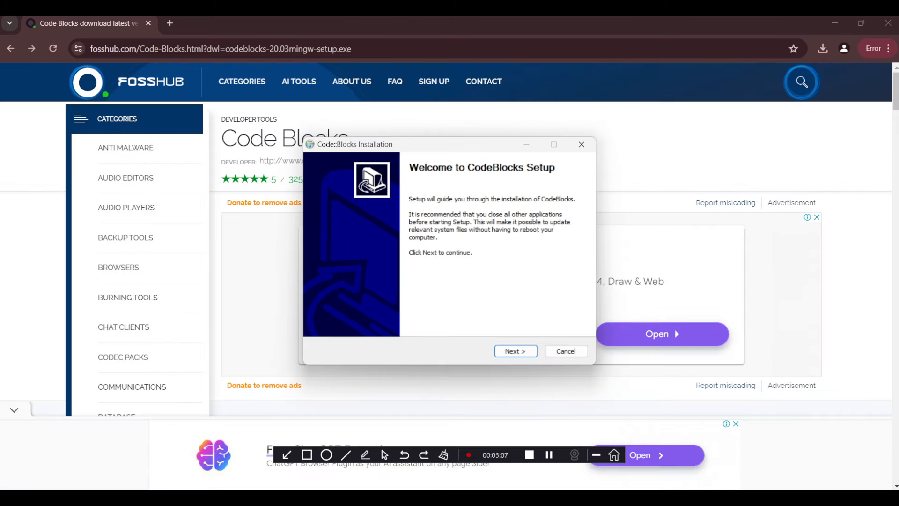
Step: Pass the welcome page, accept the license, and keep all components
click(514, 351)
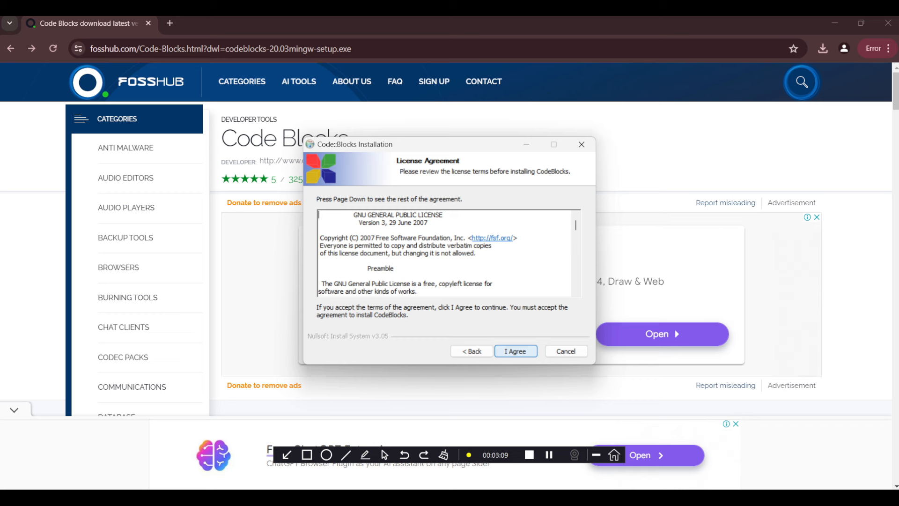
click(514, 350)
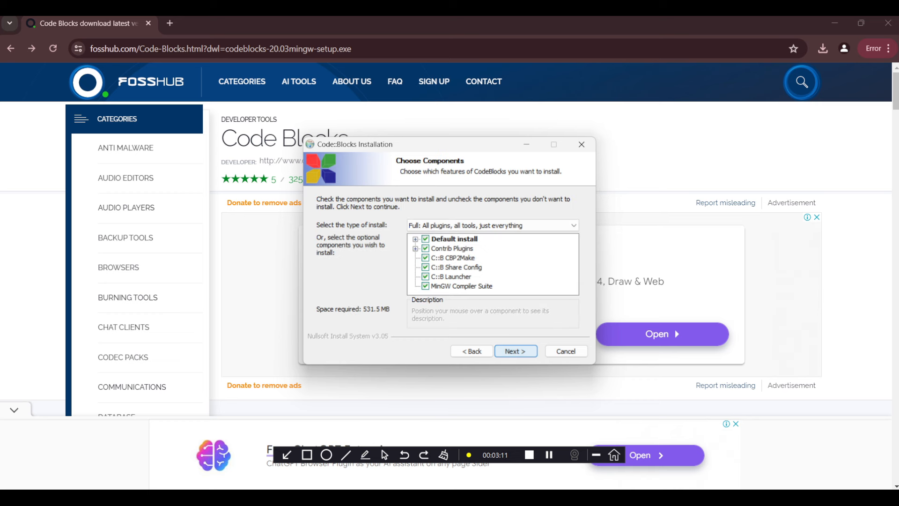
click(514, 350)
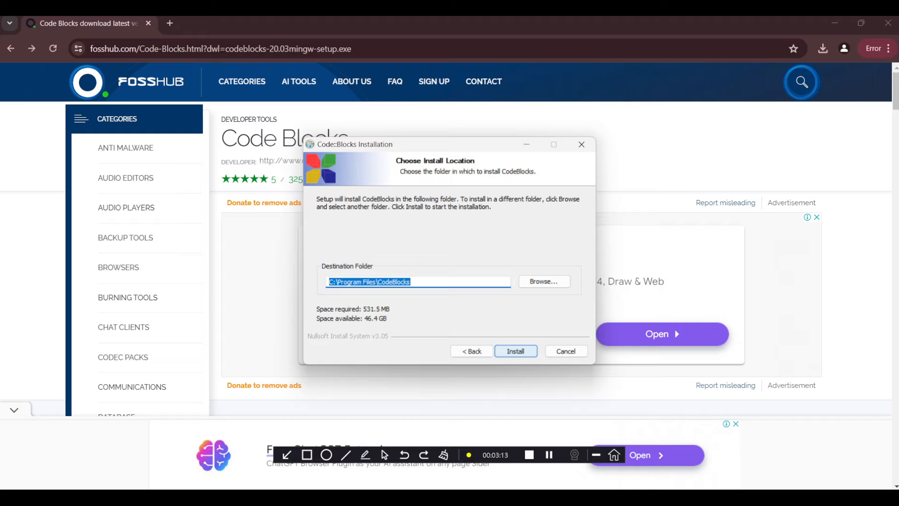
Step: Install Code::Blocks 20.03 into C:\Program Files\CodeBlocks and wait for completion
click(514, 351)
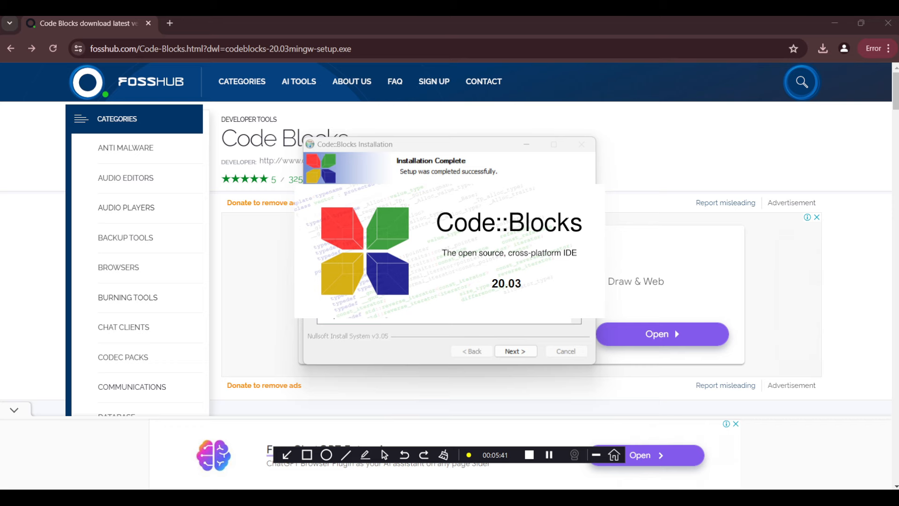
Step: Finish the installer and choose Create a new project on the Start here page
click(514, 350)
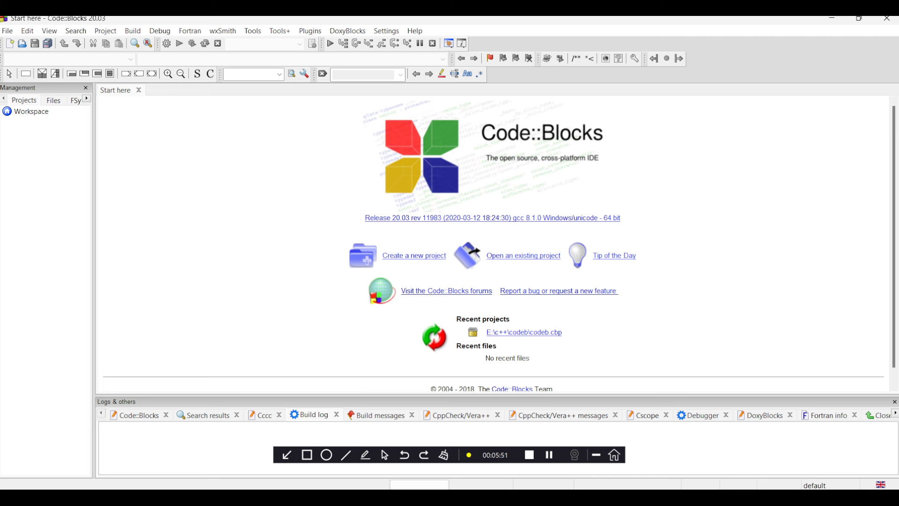
click(414, 256)
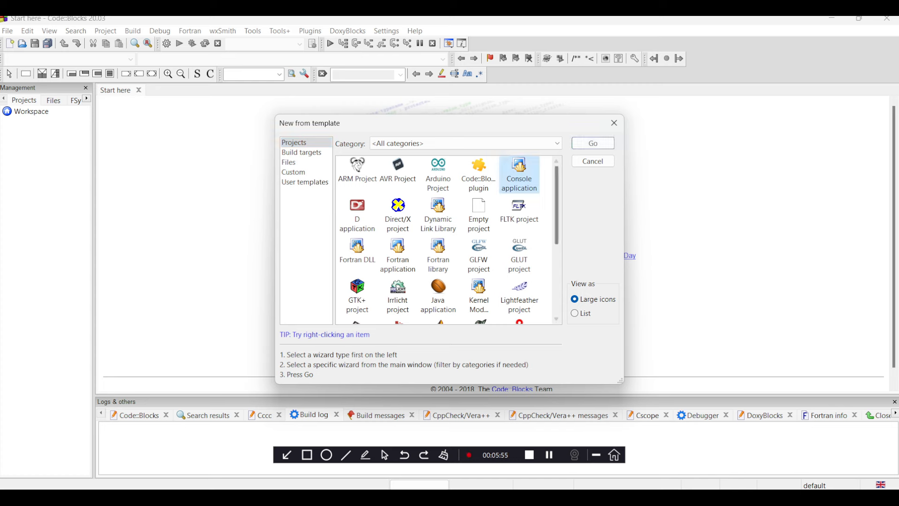
Step: Start the Console application wizard and choose C++ as the language
click(592, 161)
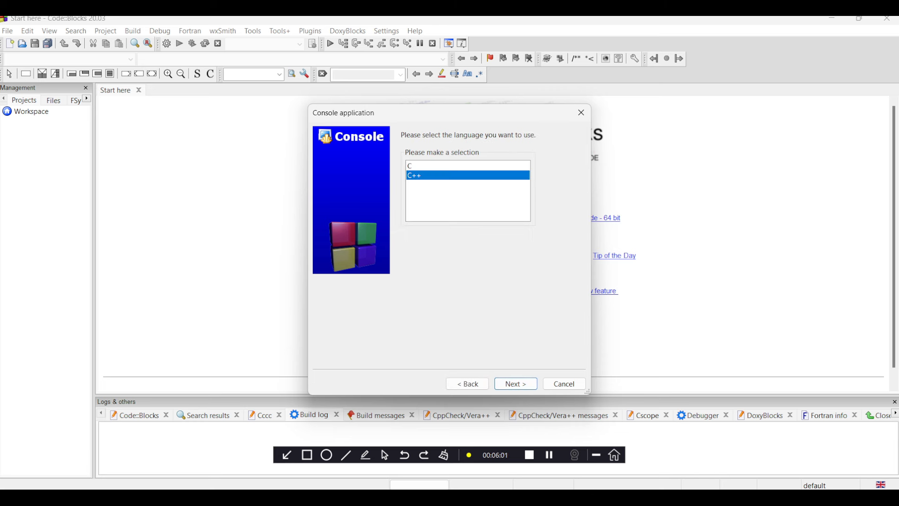
click(514, 383)
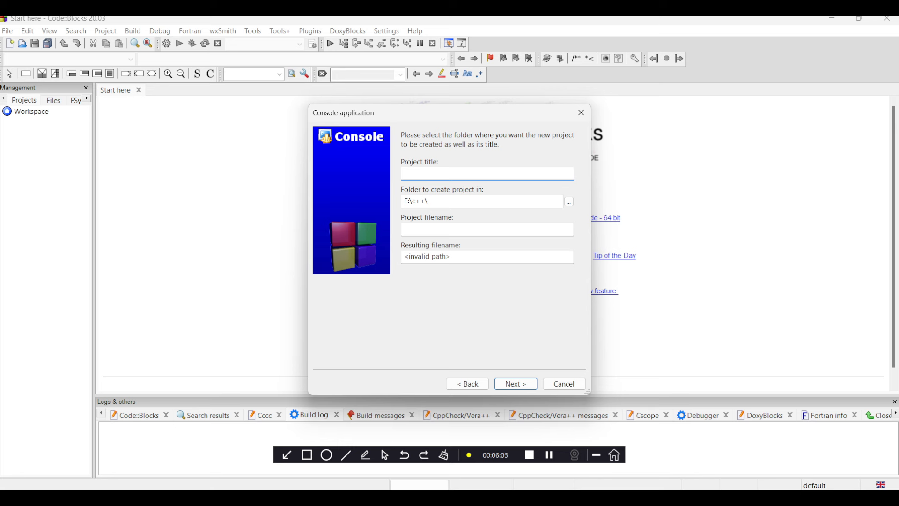
Step: Title the project 'codebd' in E:\c++\ and advance to compiler settings
text(code)
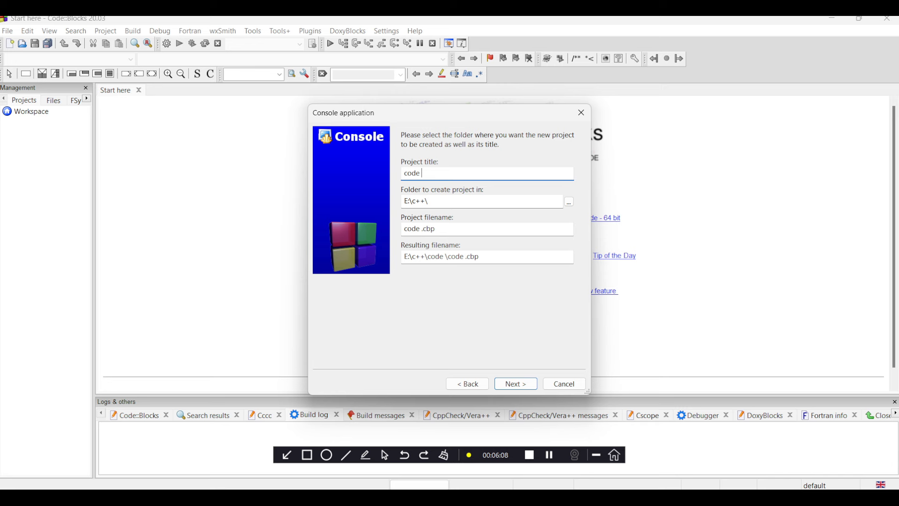
text(bd)
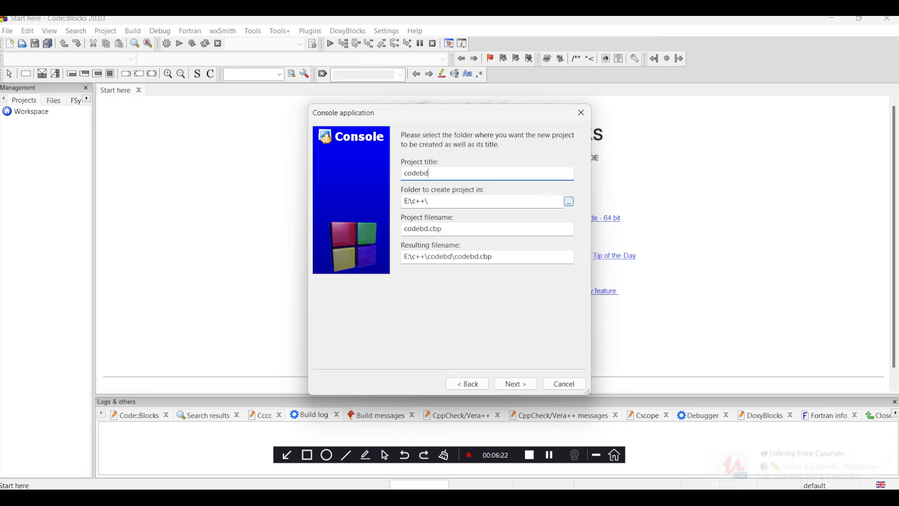
click(514, 383)
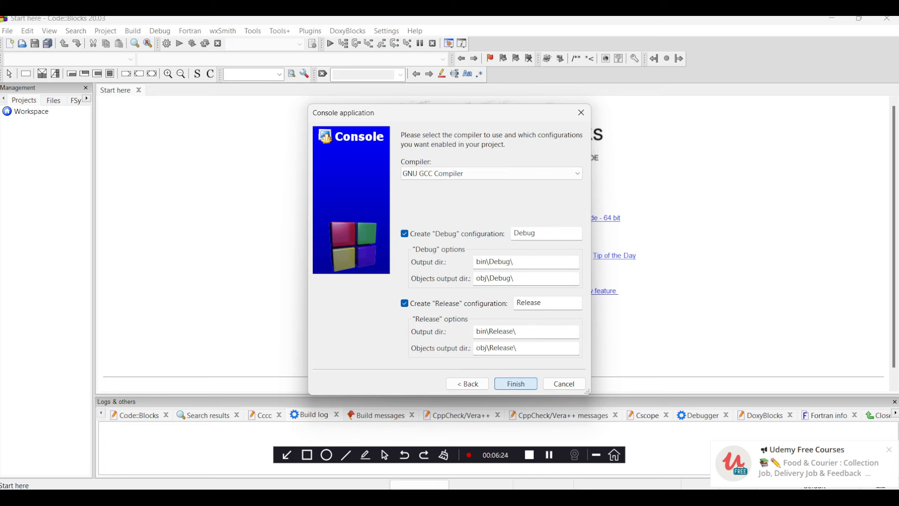
Step: Finish the codebd project wizard using GNU GCC Compiler with Debug and Release configurations
click(514, 383)
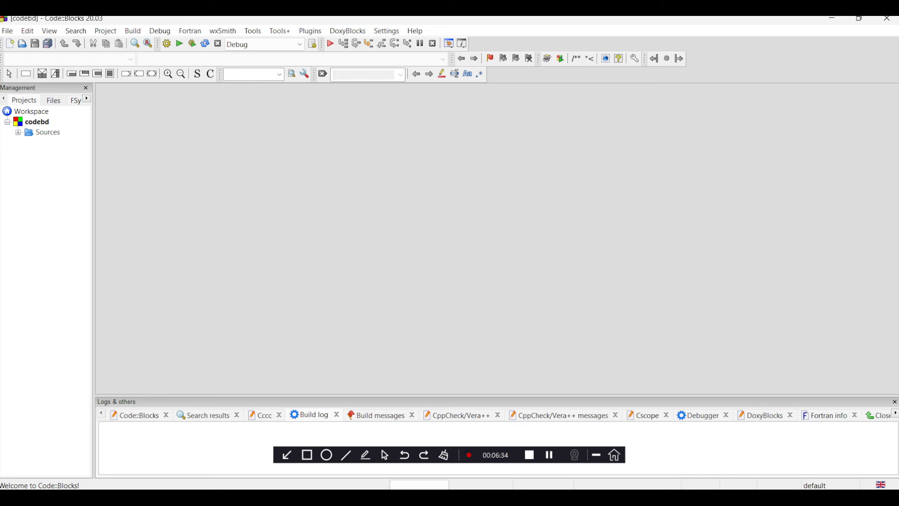
Step: Expand Sources in the codebd project tree and open main.cpp in the editor
click(48, 132)
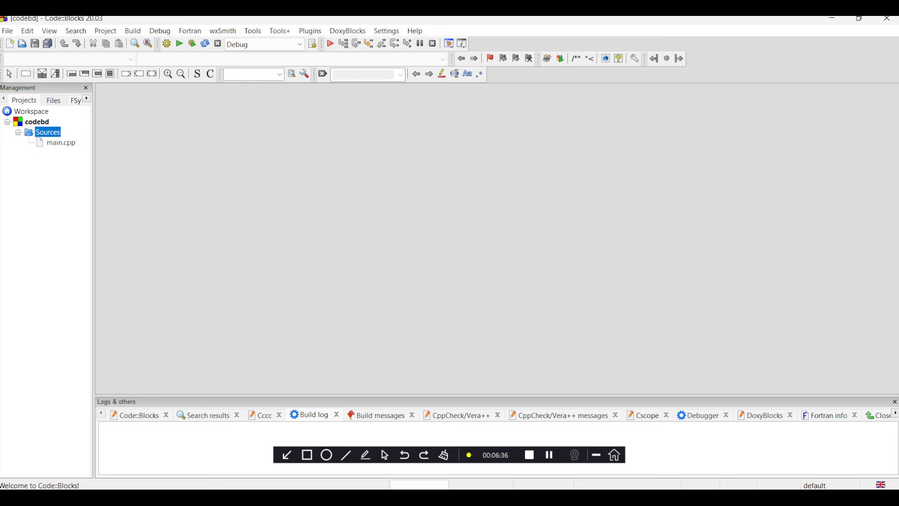
double_click(61, 142)
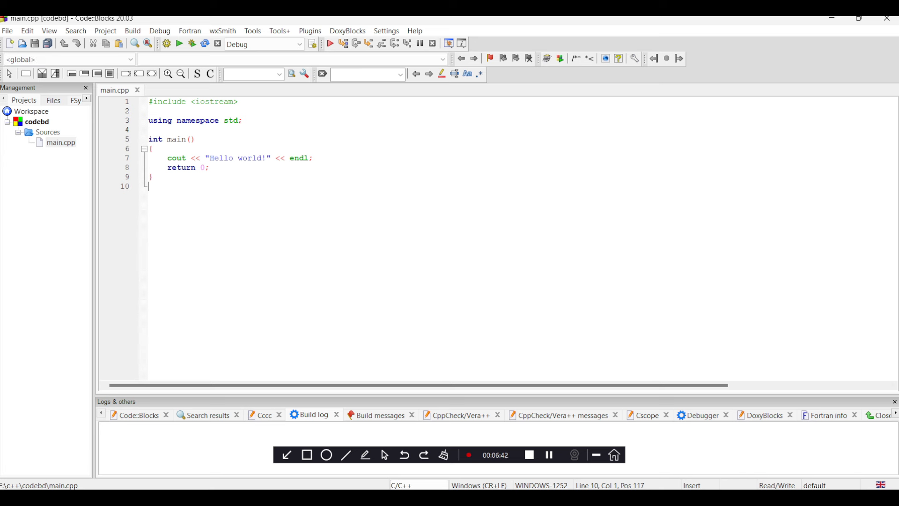
mouse_move(192, 43)
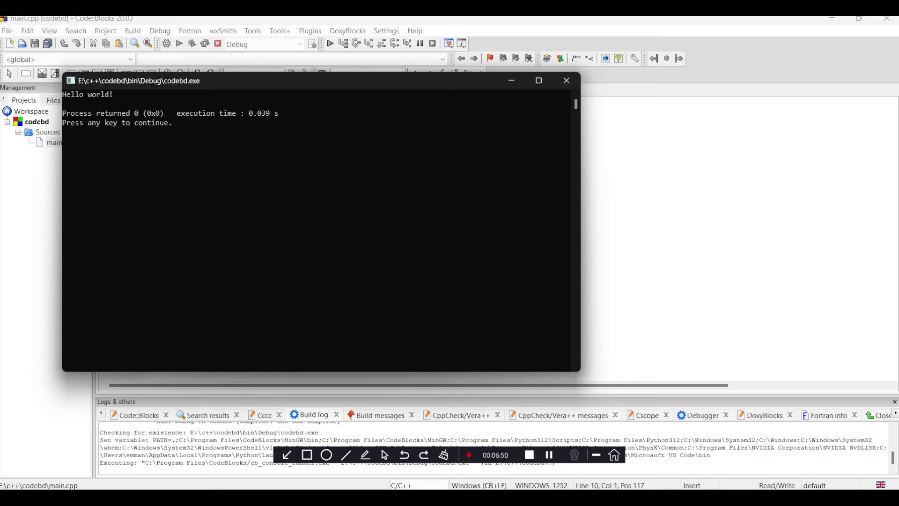
mouse_move(566, 80)
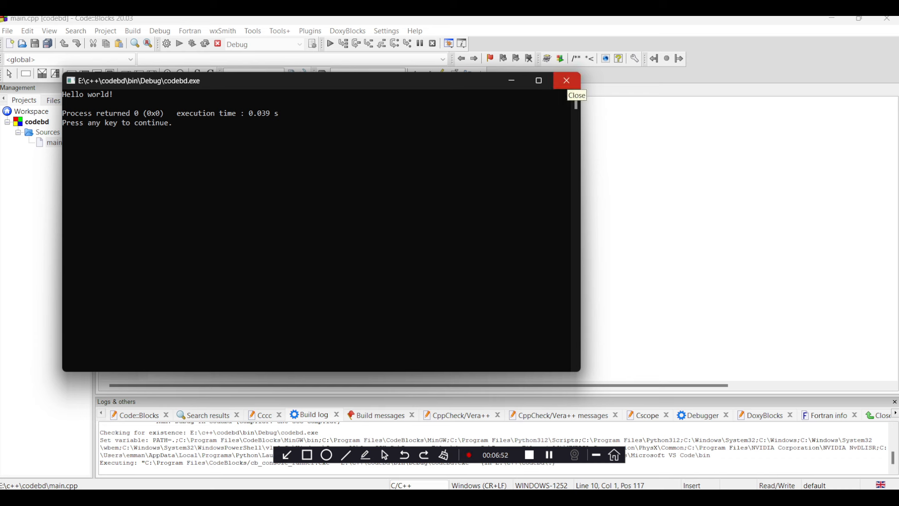